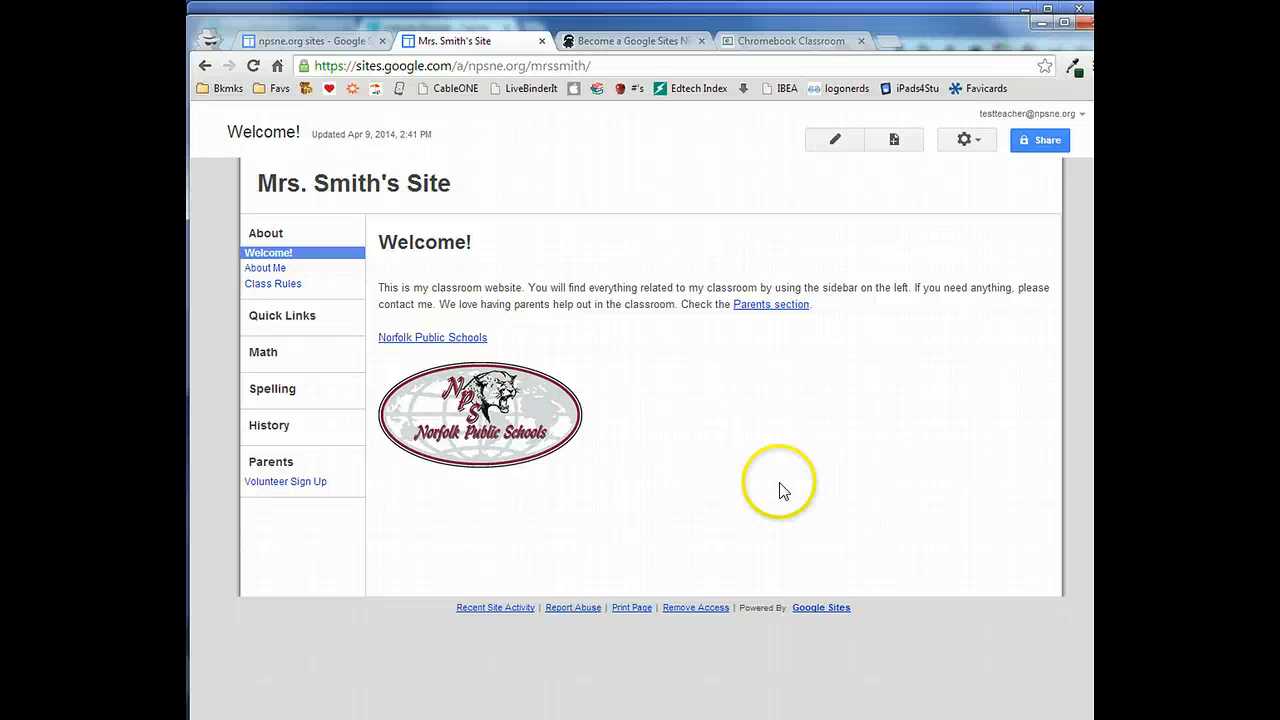
mouse_move(678, 156)
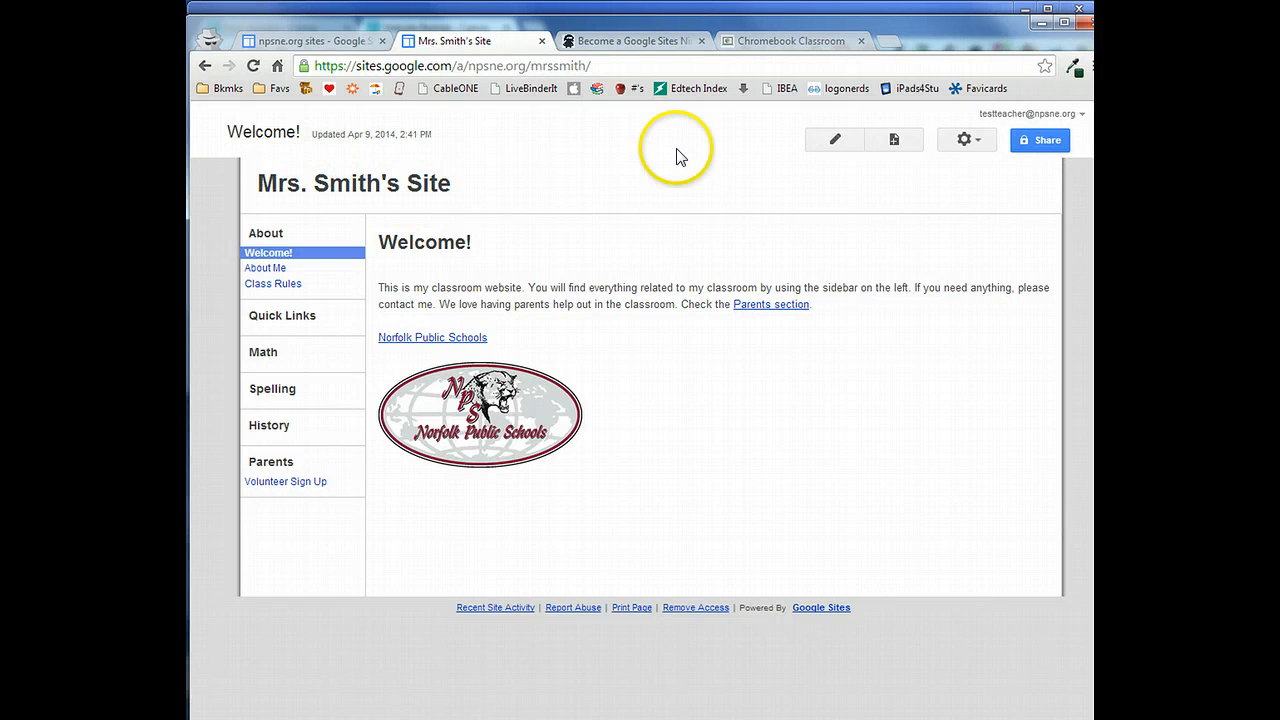
mouse_move(776, 470)
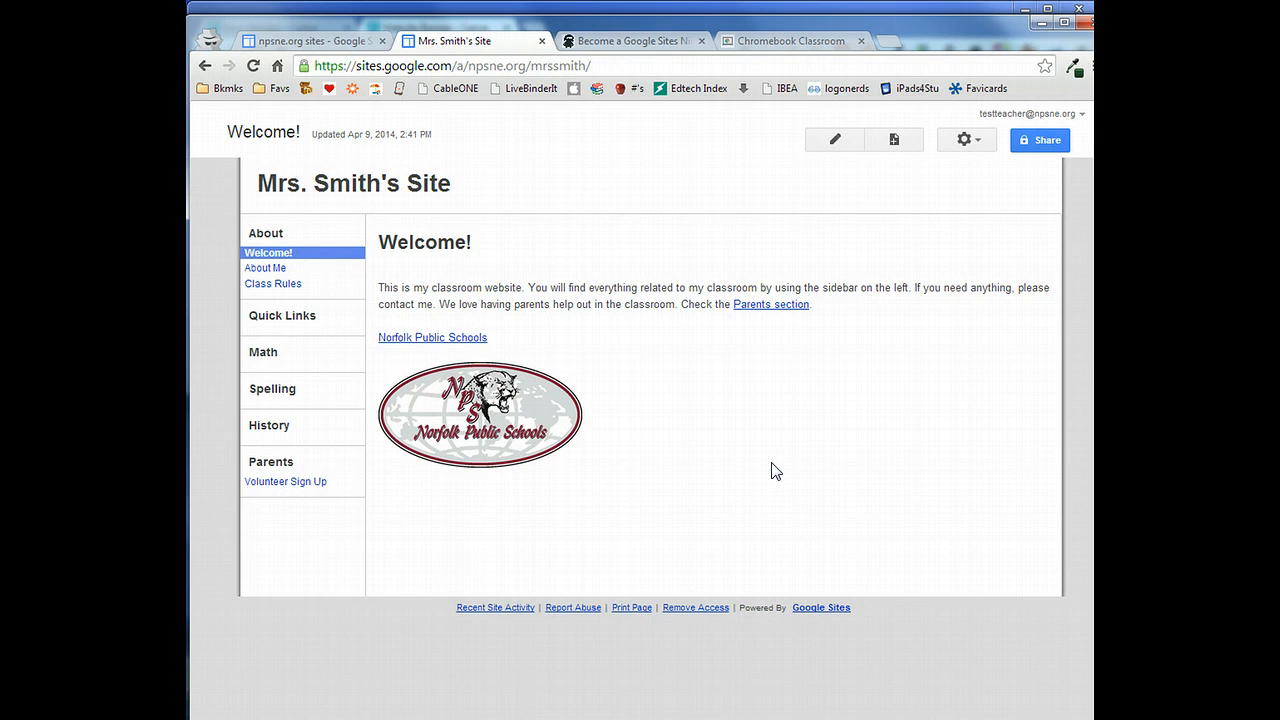
mouse_move(964, 140)
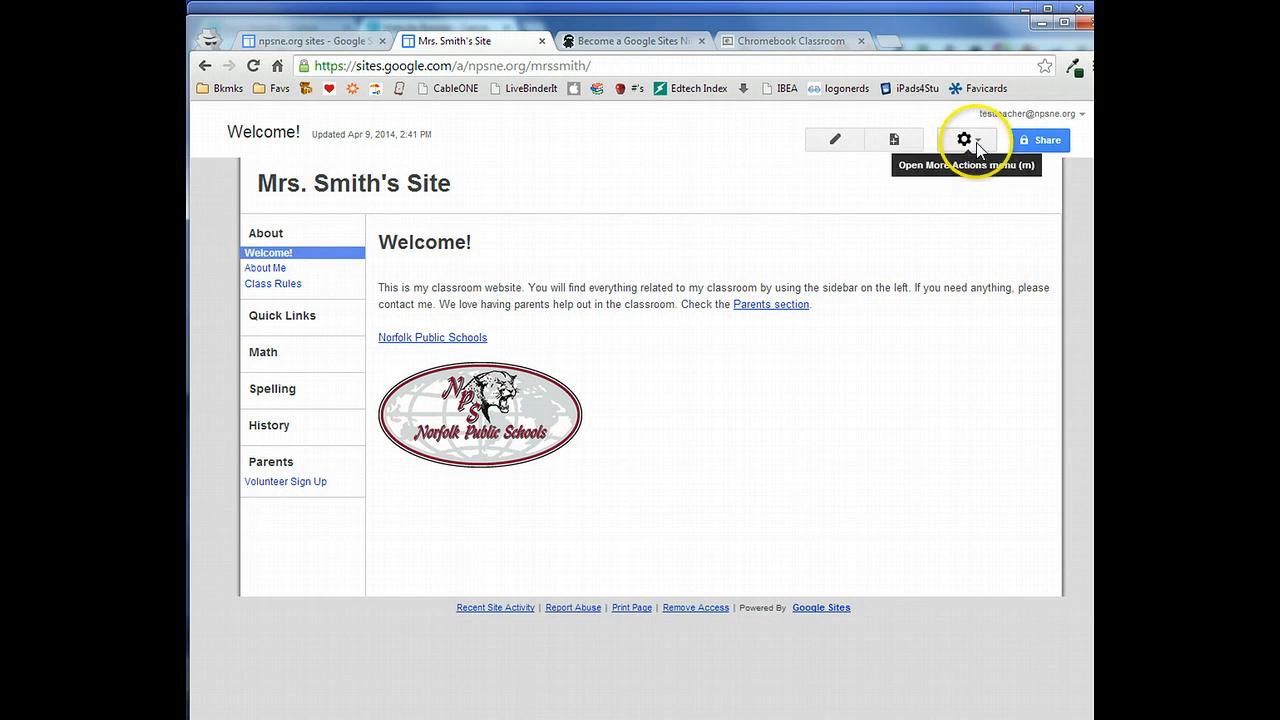
- Turn off 'Show site name at top of pages' in Manage site and save
left_click(964, 140)
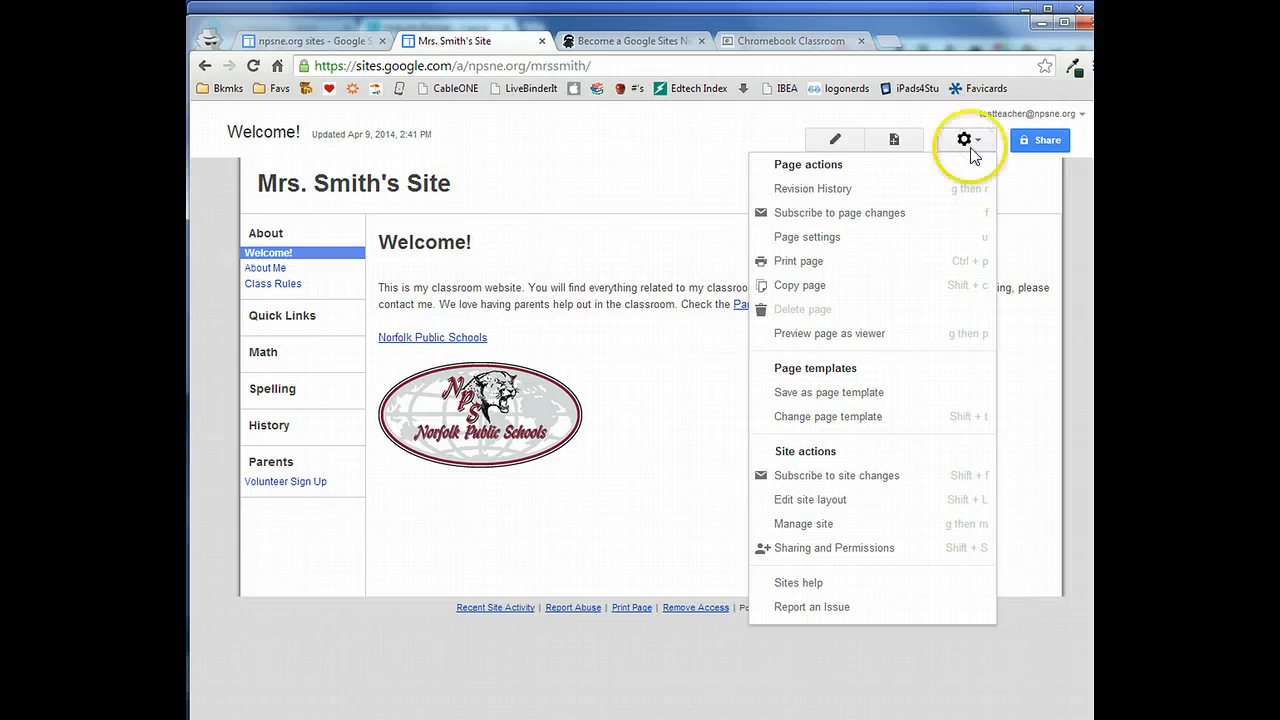
left_click(804, 524)
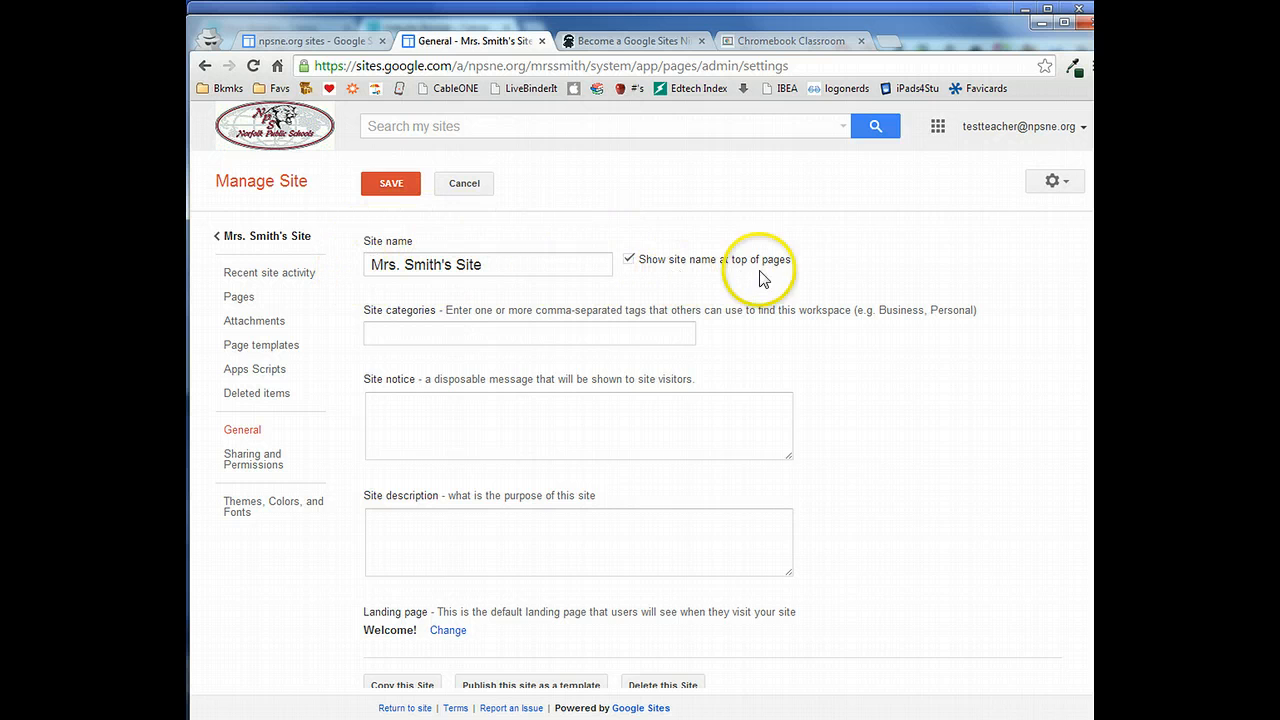
mouse_move(796, 276)
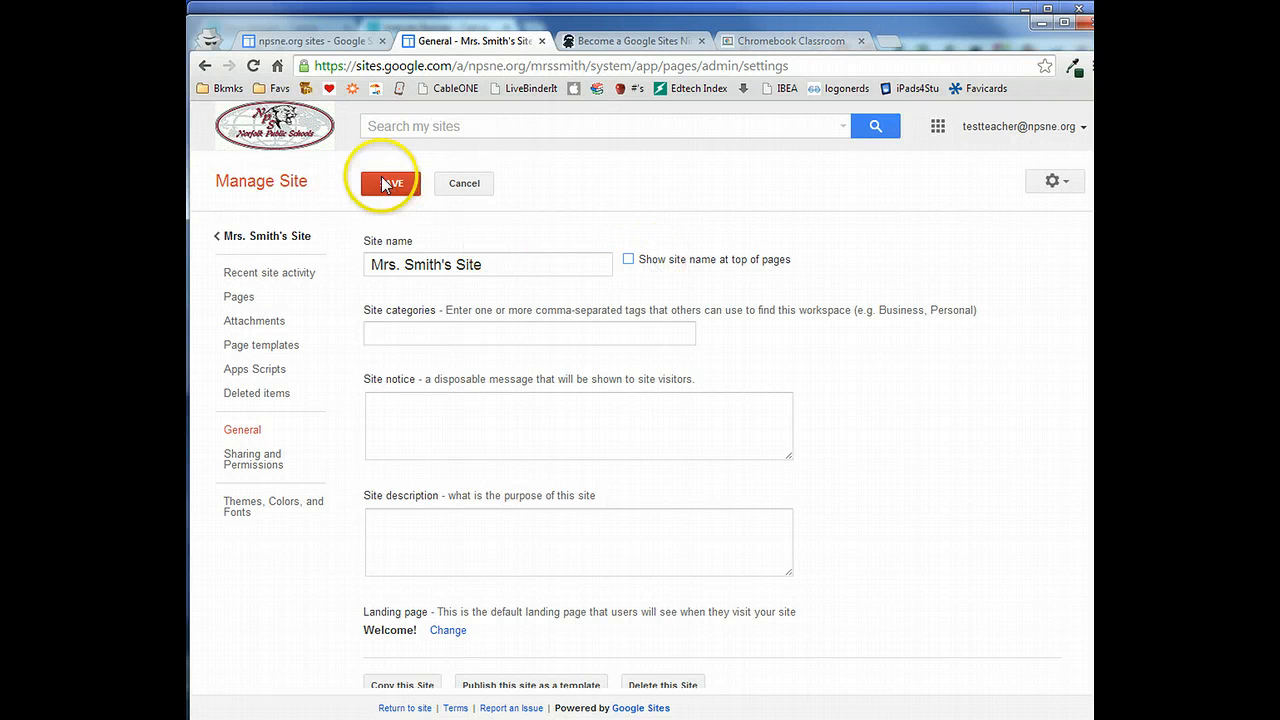
left_click(390, 184)
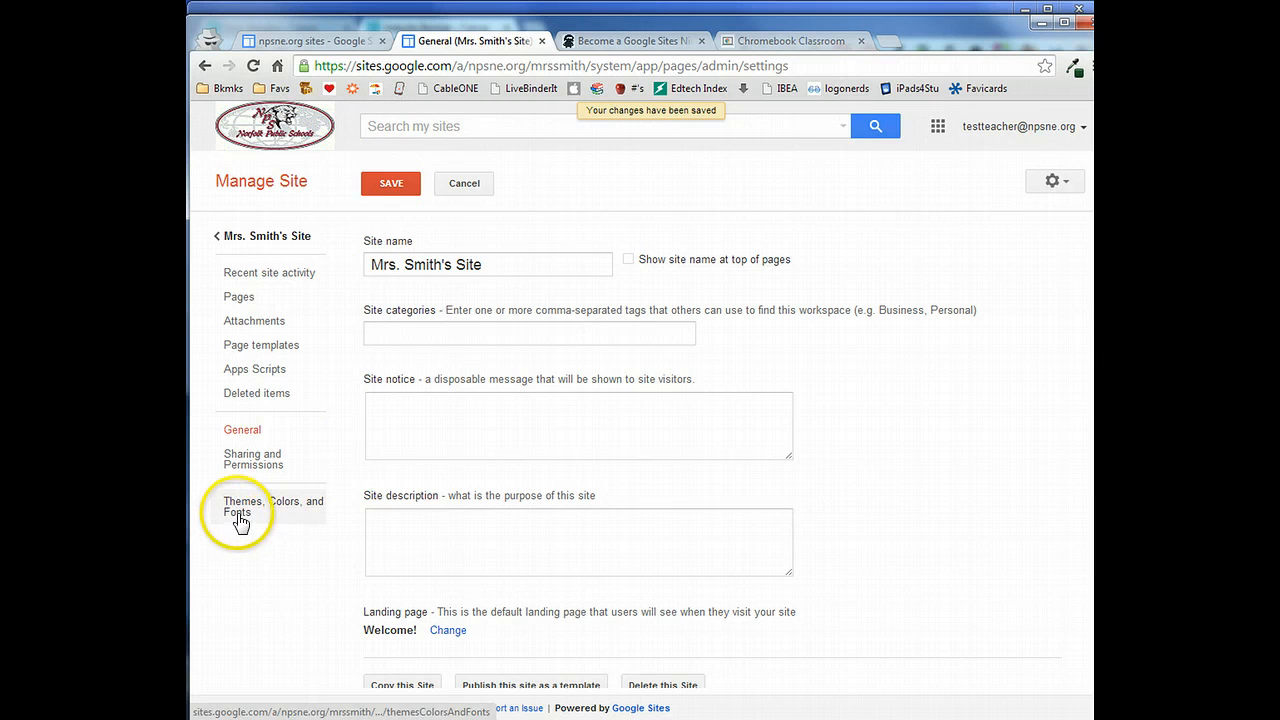
- Upload WebsiteBanner4.png as the custom site header background image in theme settings
left_click(240, 508)
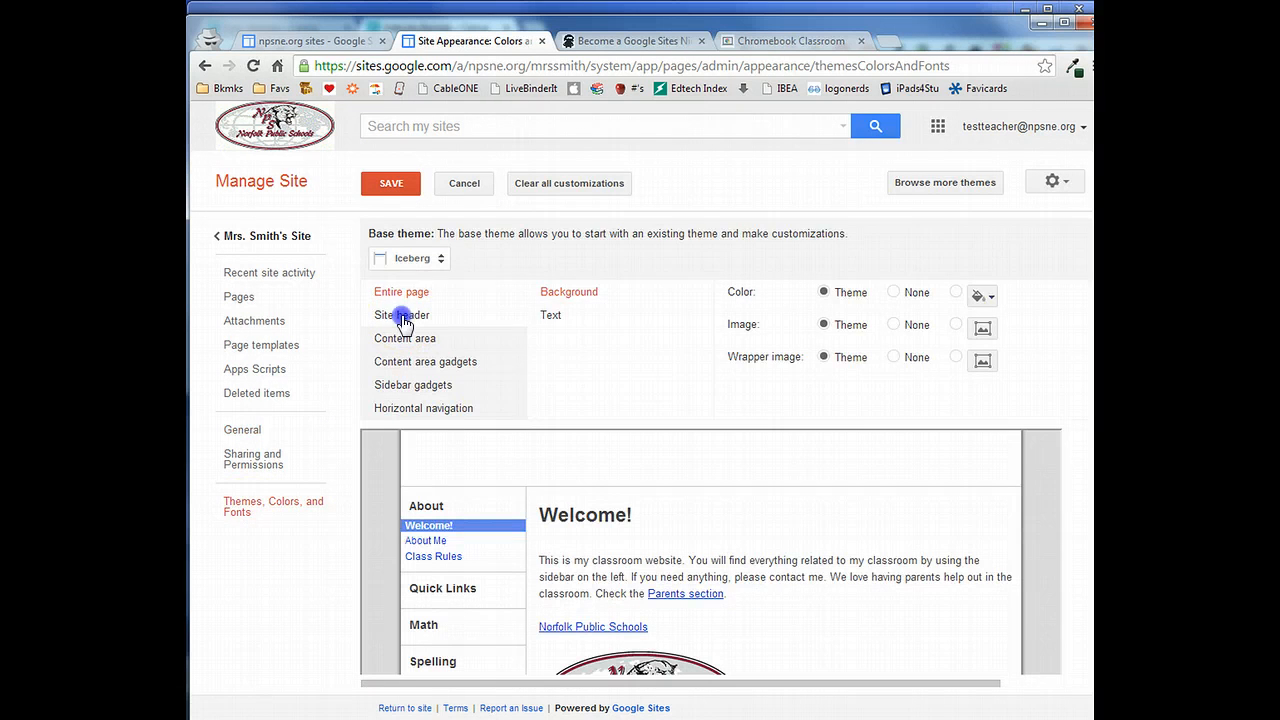
left_click(400, 316)
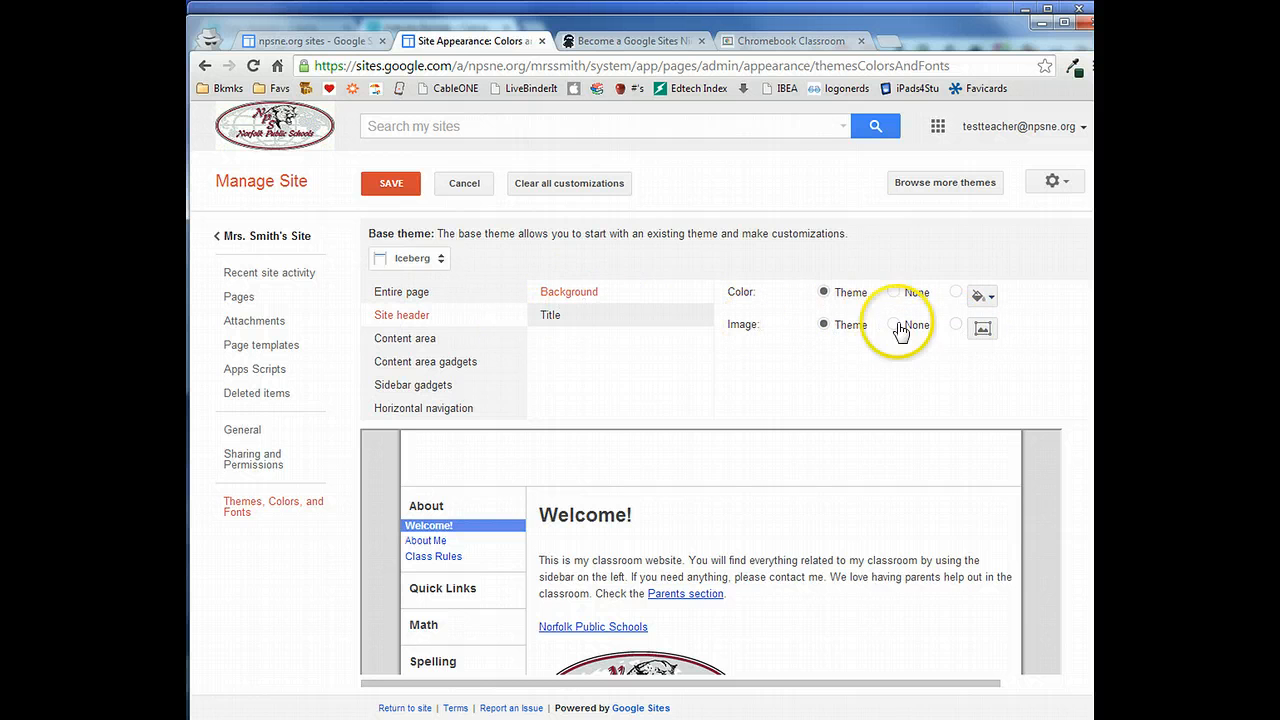
left_click(982, 328)
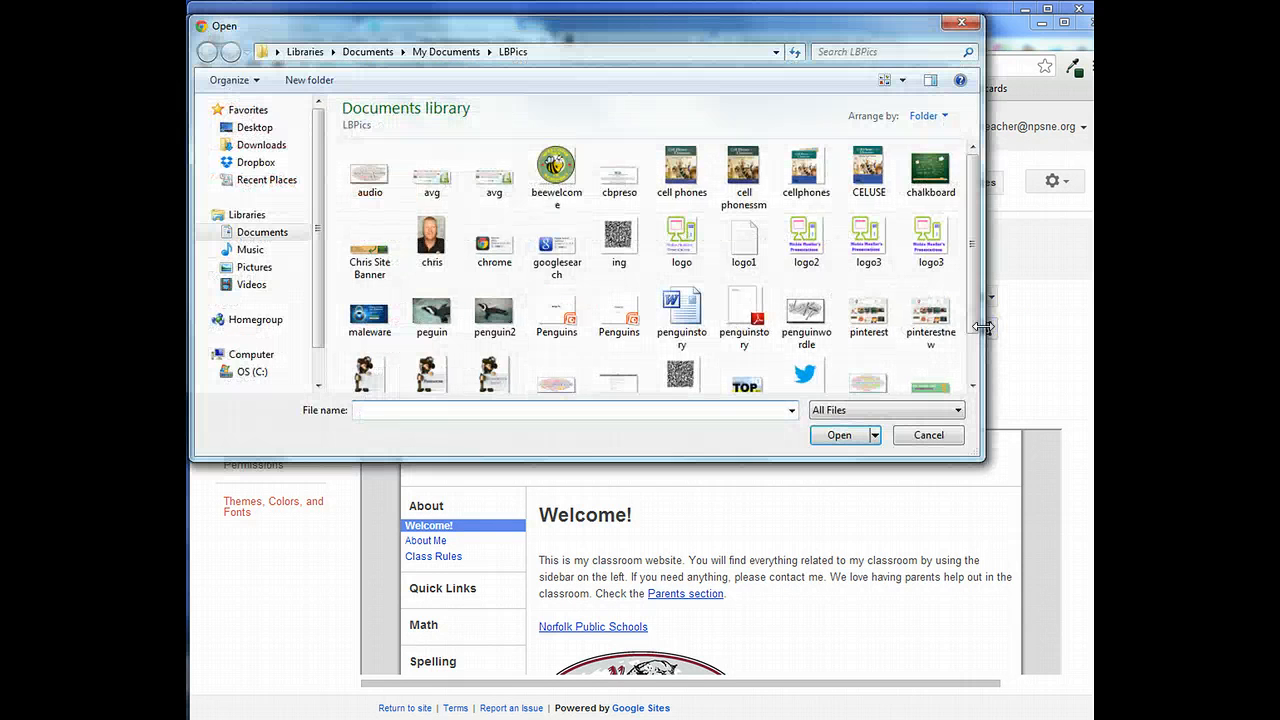
scroll("down", 3)
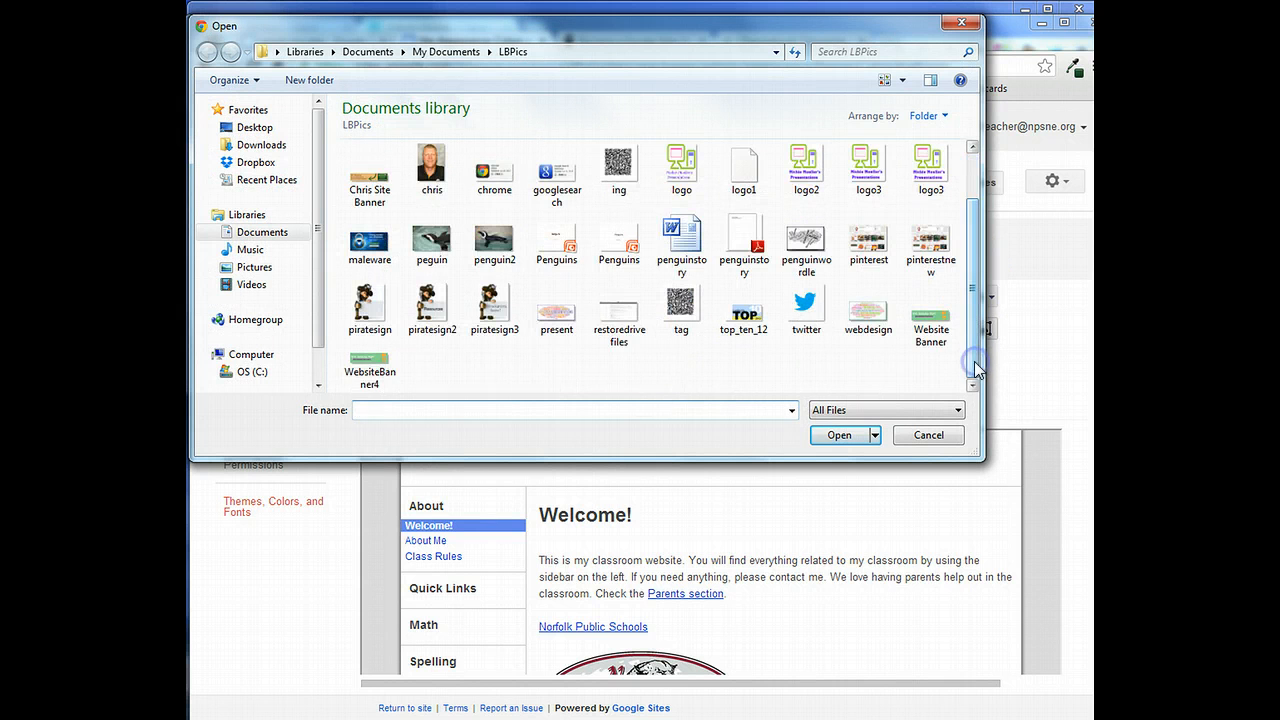
left_click(840, 436)
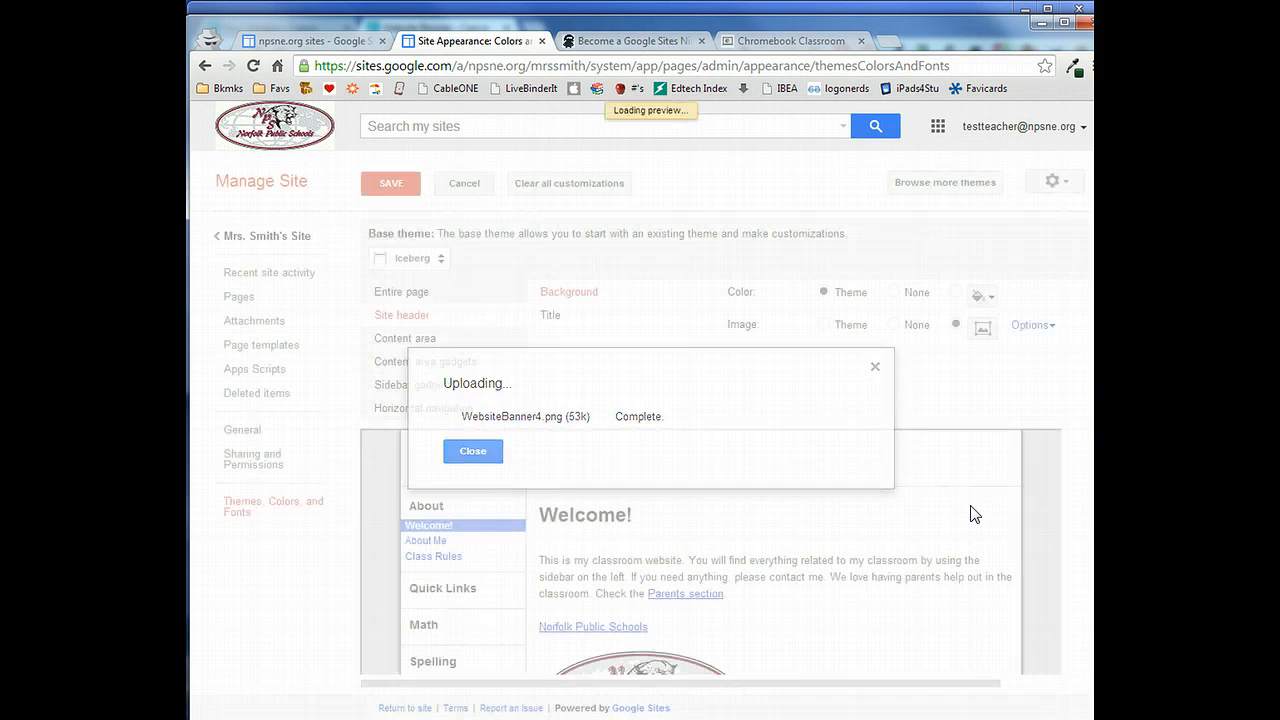
left_click(472, 452)
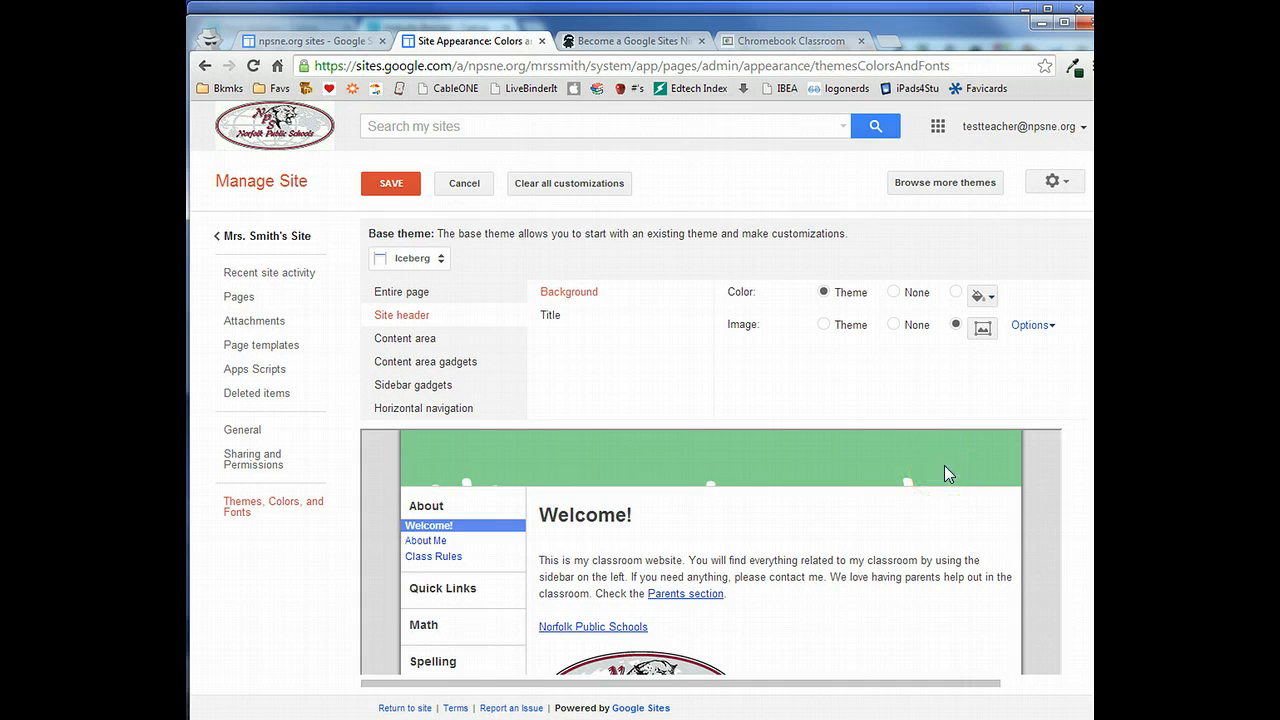
mouse_move(512, 456)
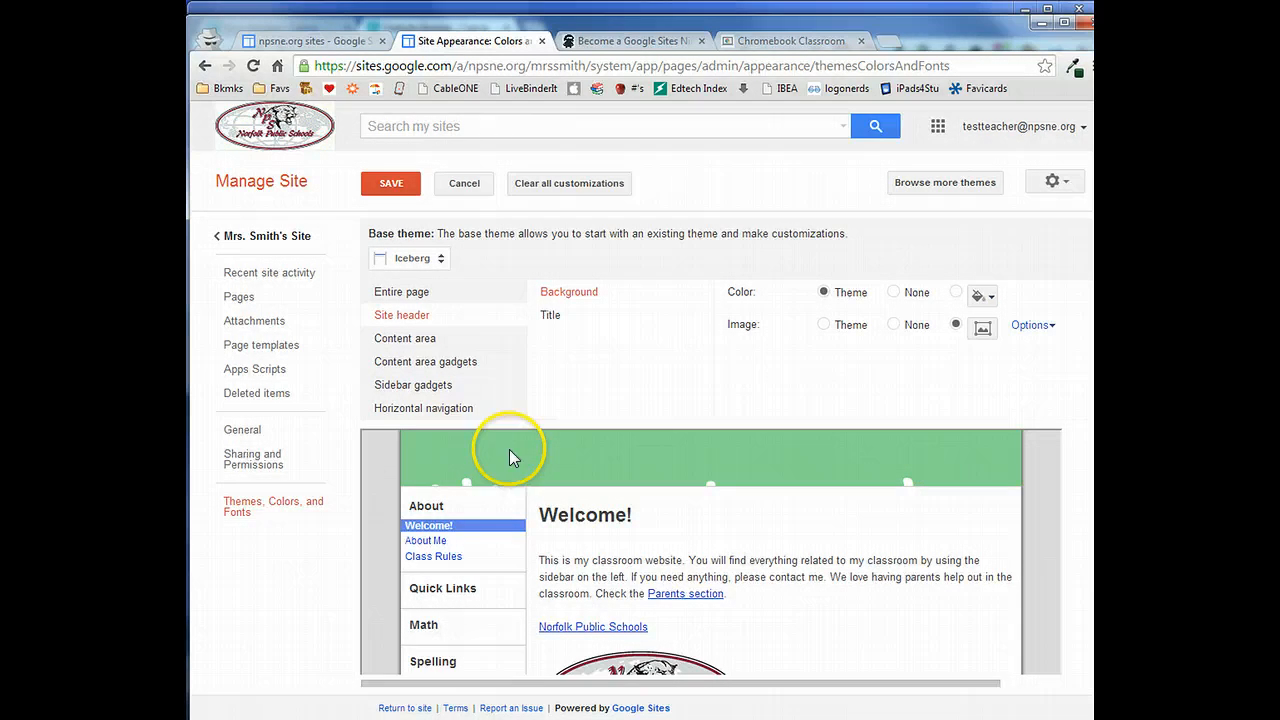
mouse_move(1004, 412)
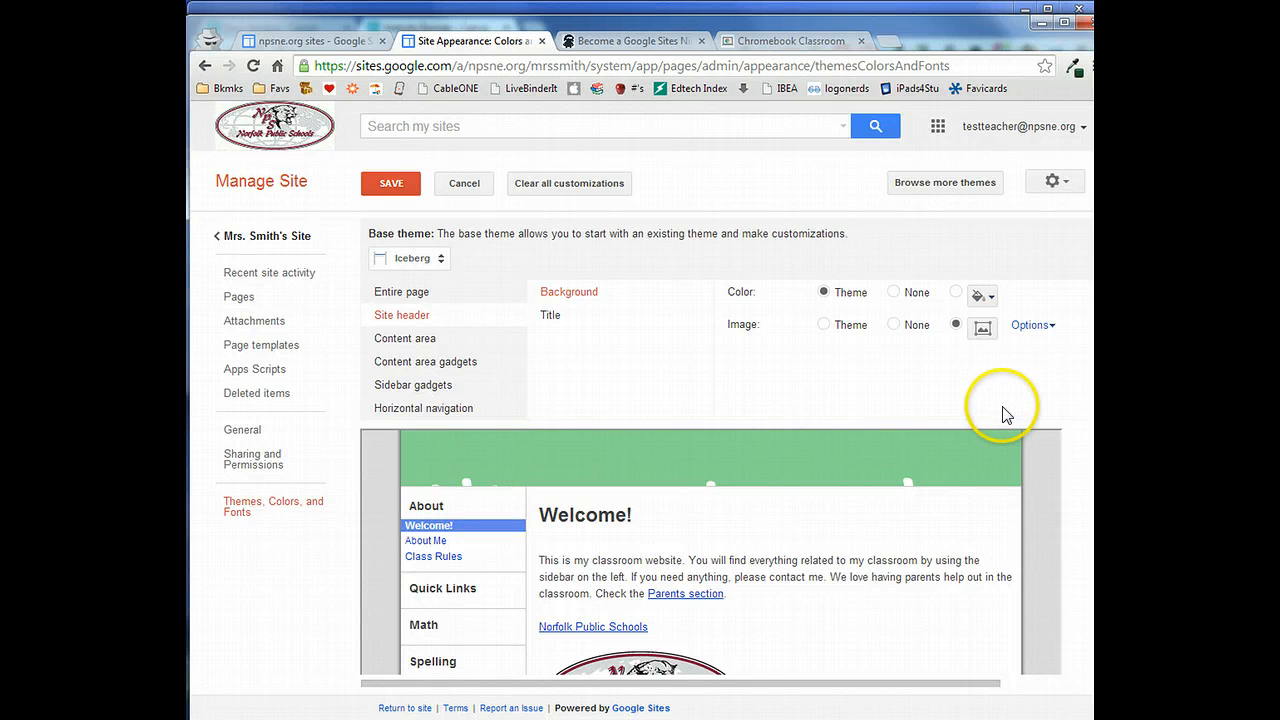
- Adjust the header image placement, save the theme changes and return to the site
left_click(1030, 324)
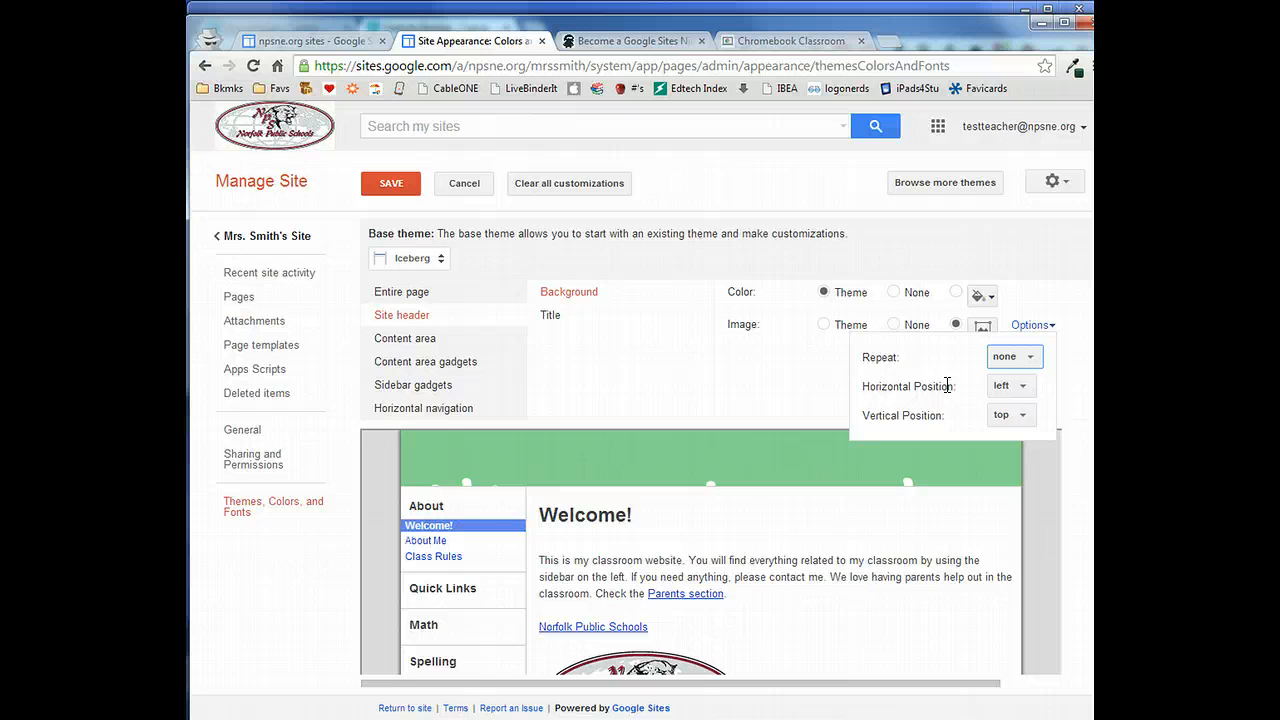
left_click(392, 184)
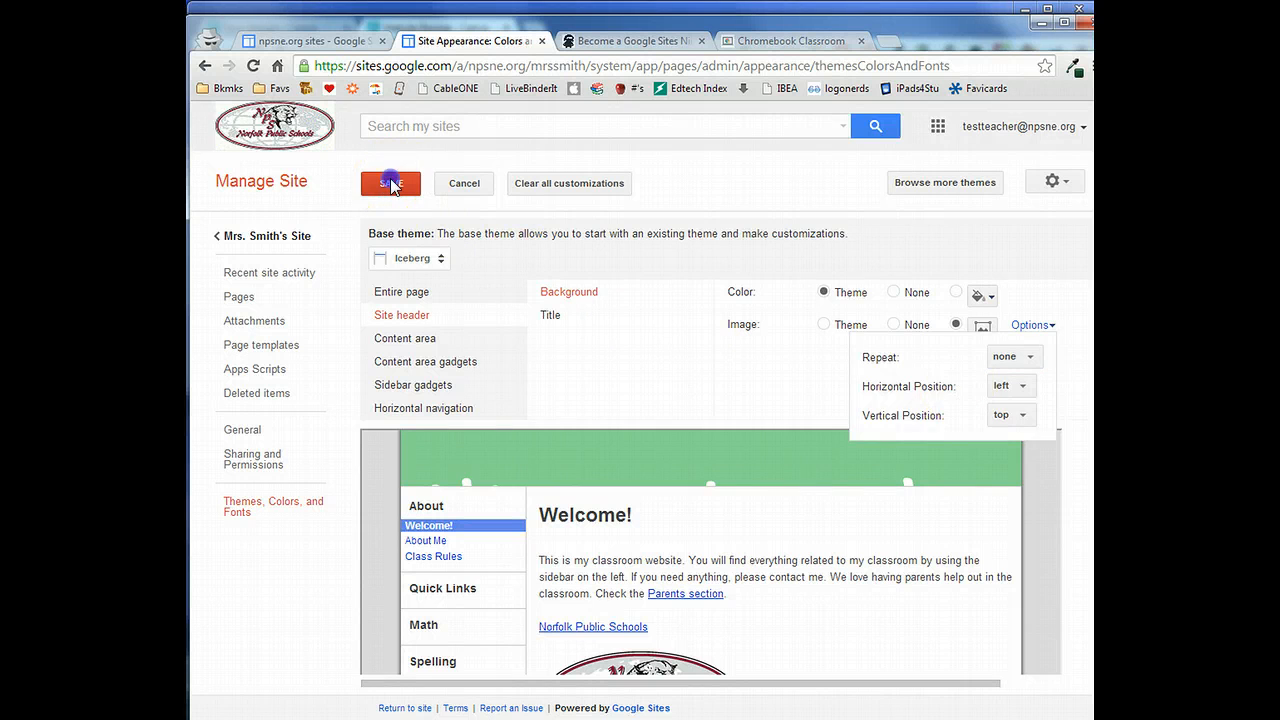
left_click(390, 184)
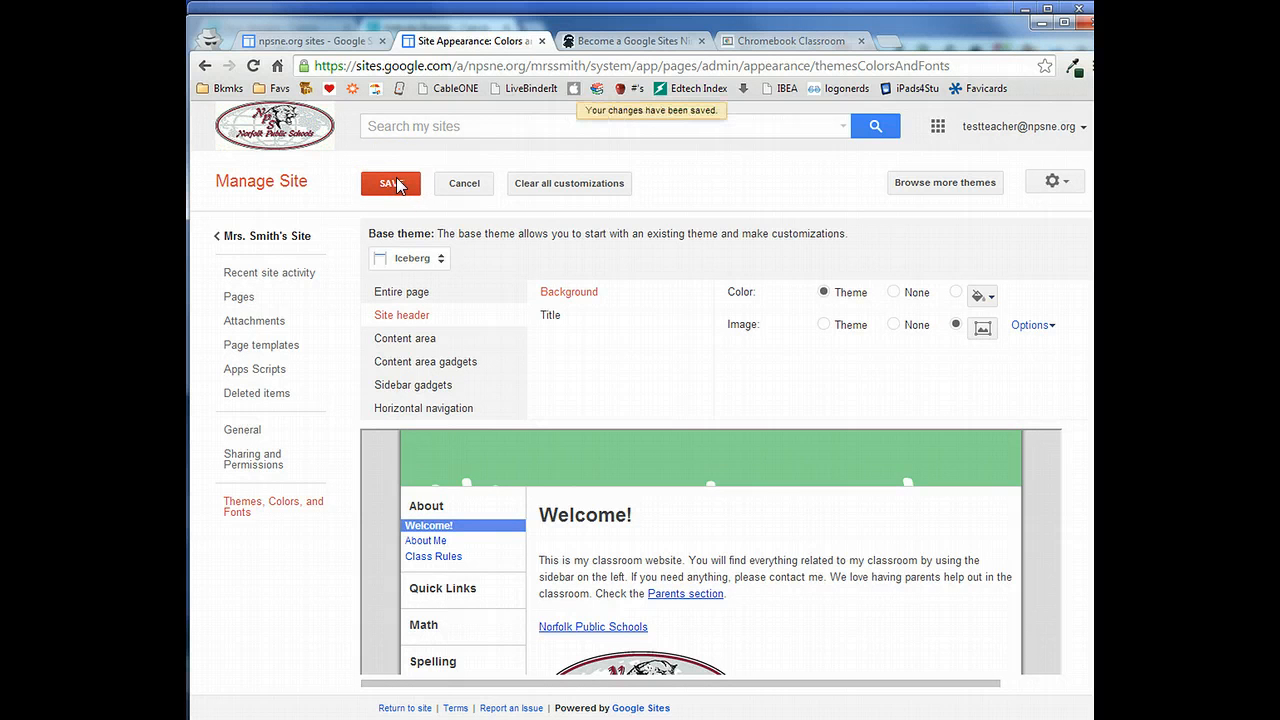
left_click(390, 184)
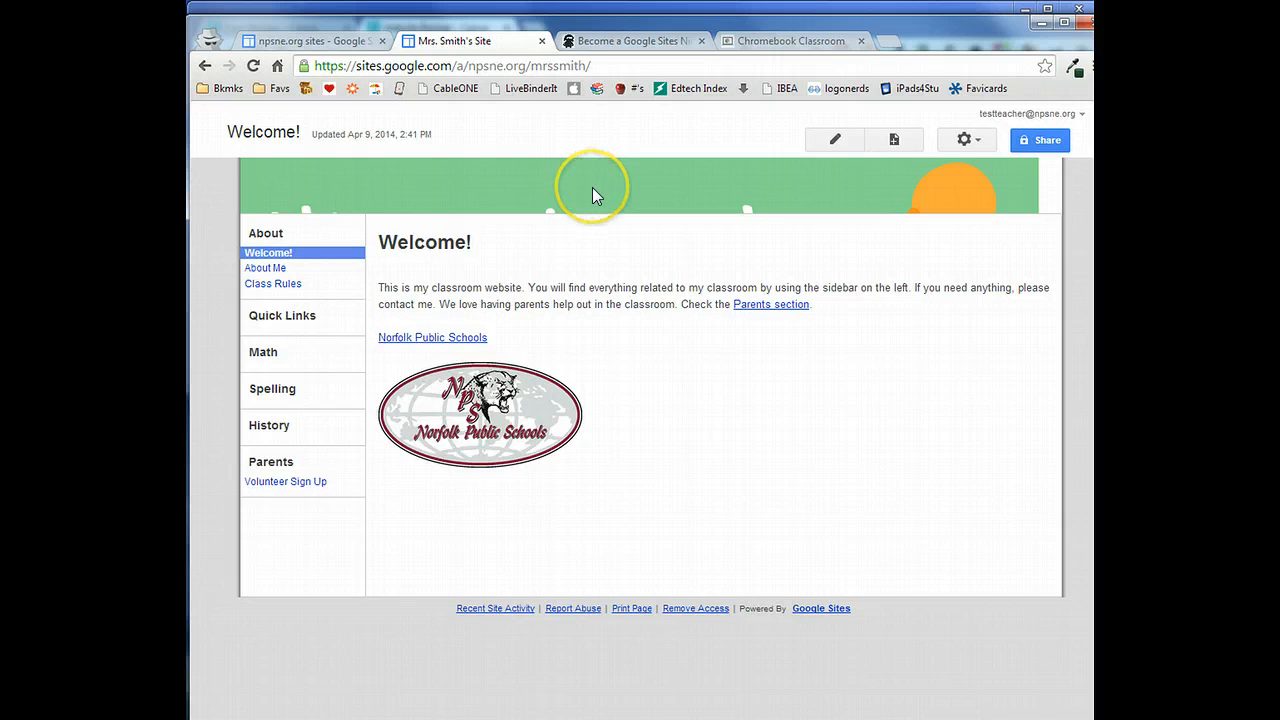
mouse_move(944, 332)
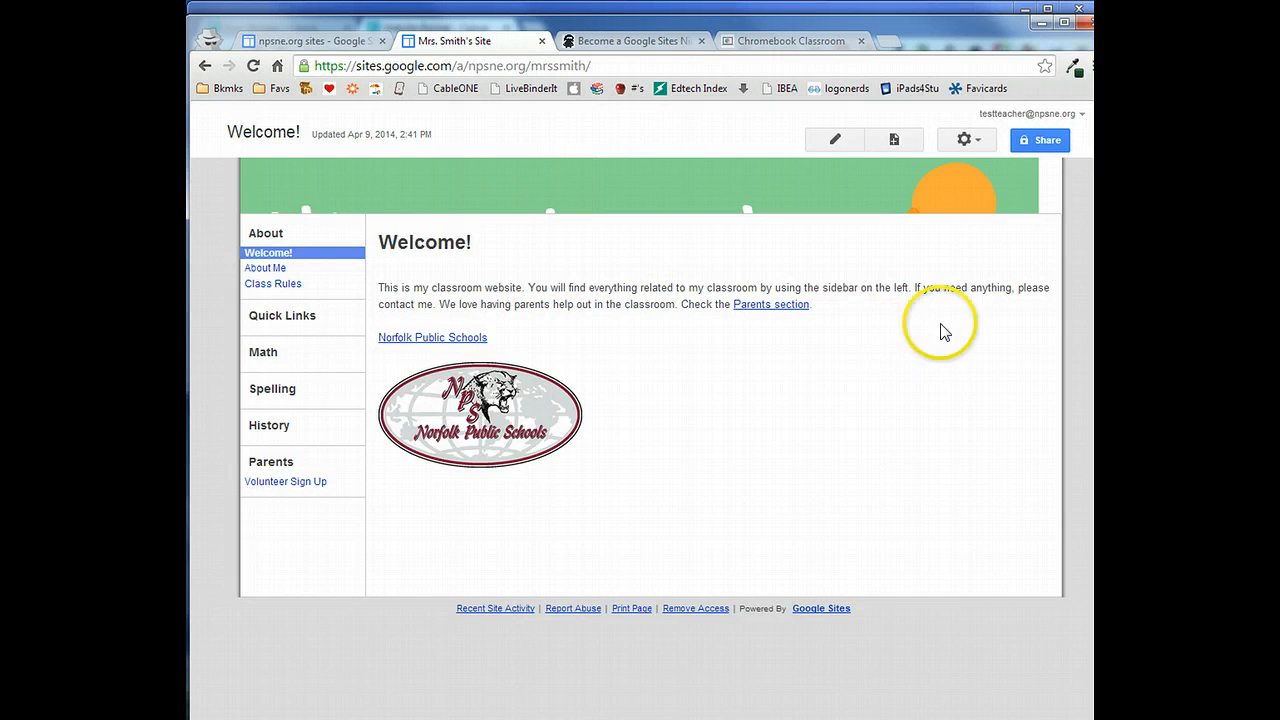
- Enter the site layout editor and set a custom site width of 960px
left_click(962, 140)
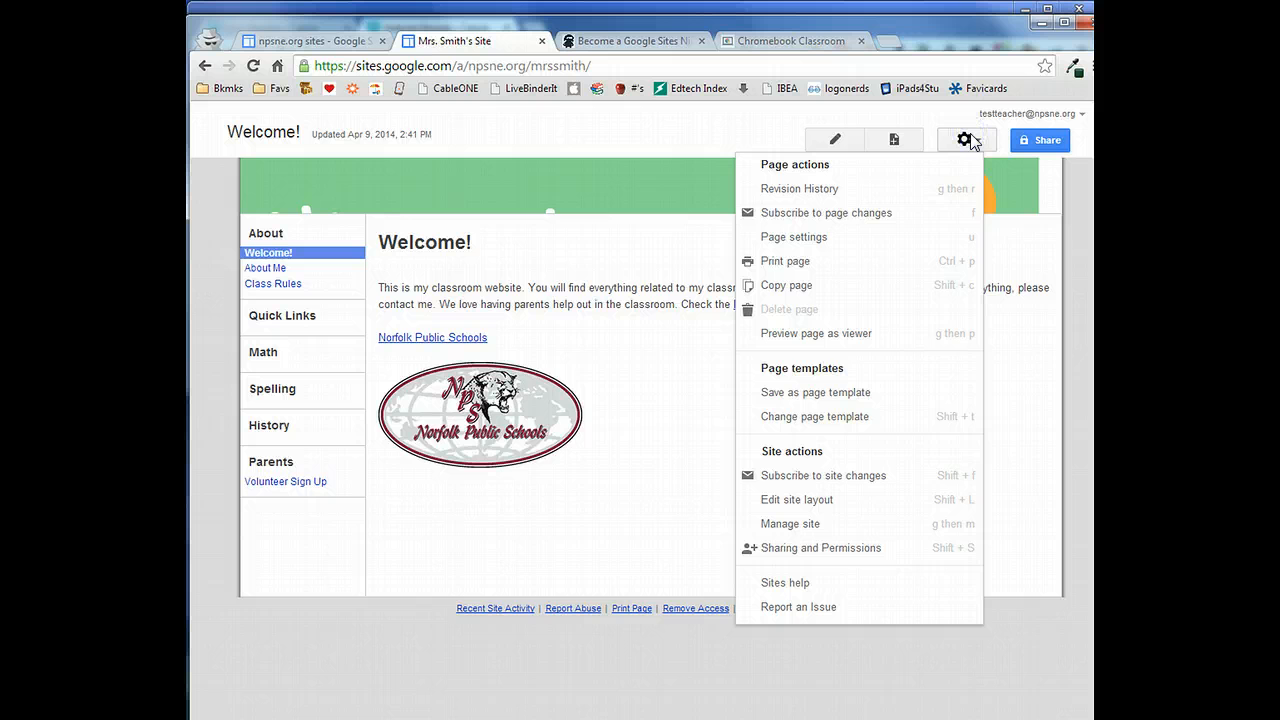
left_click(796, 500)
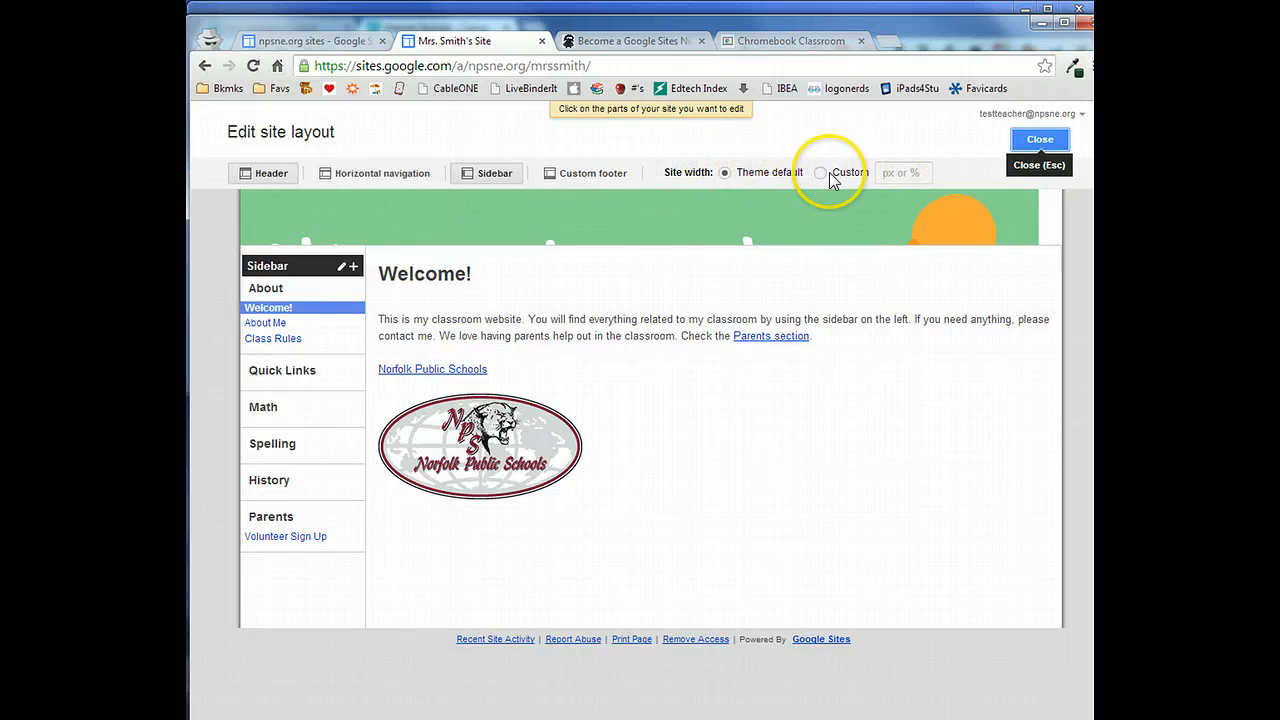
left_click(820, 172)
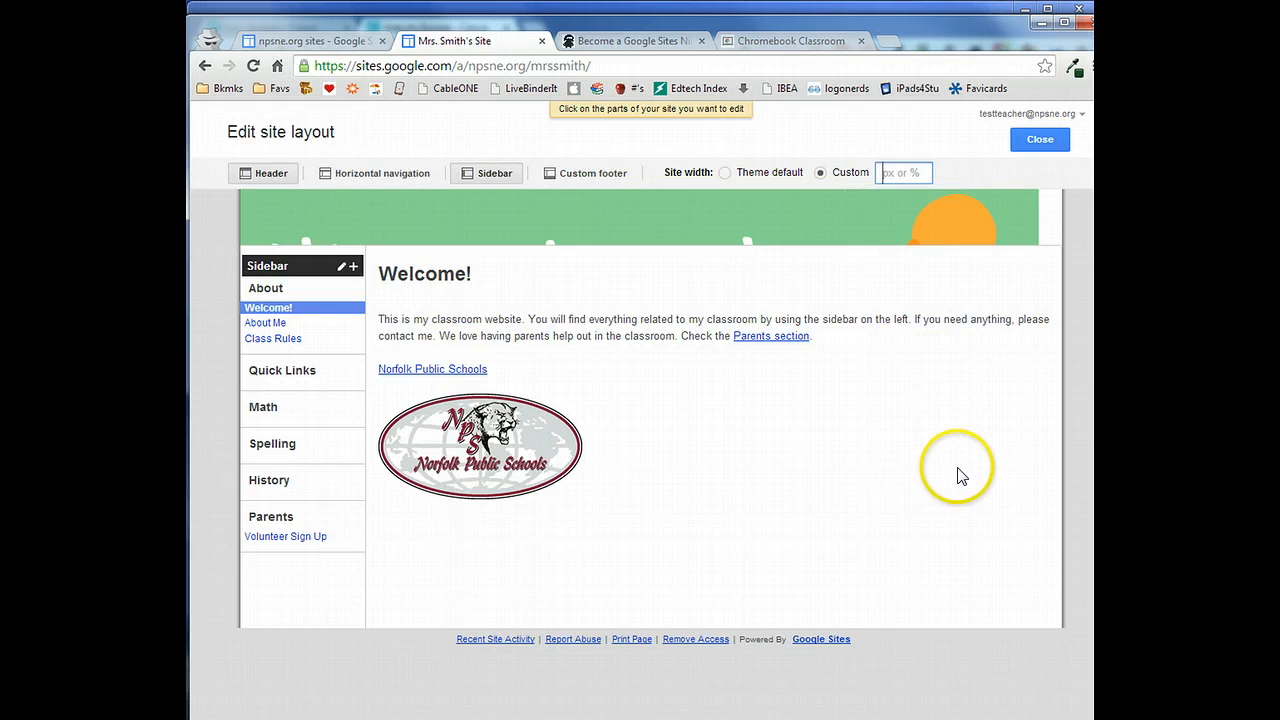
type("960px")
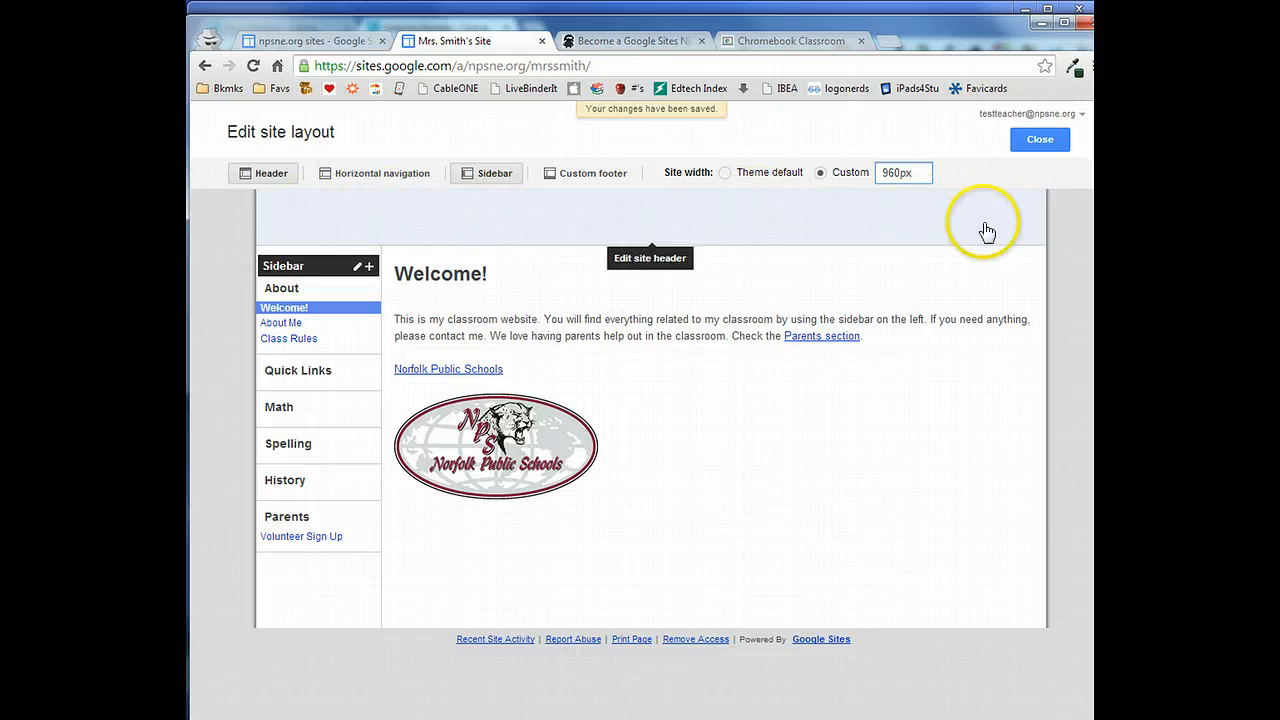
mouse_move(756, 240)
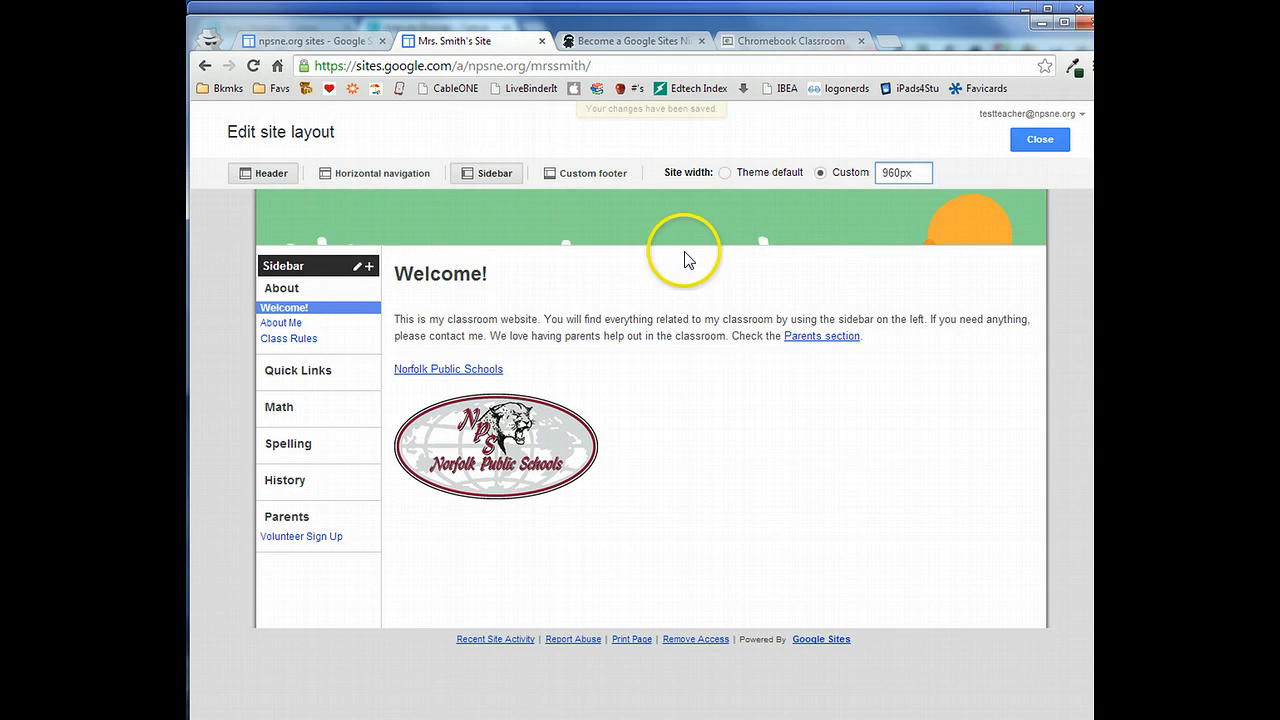
mouse_move(690, 216)
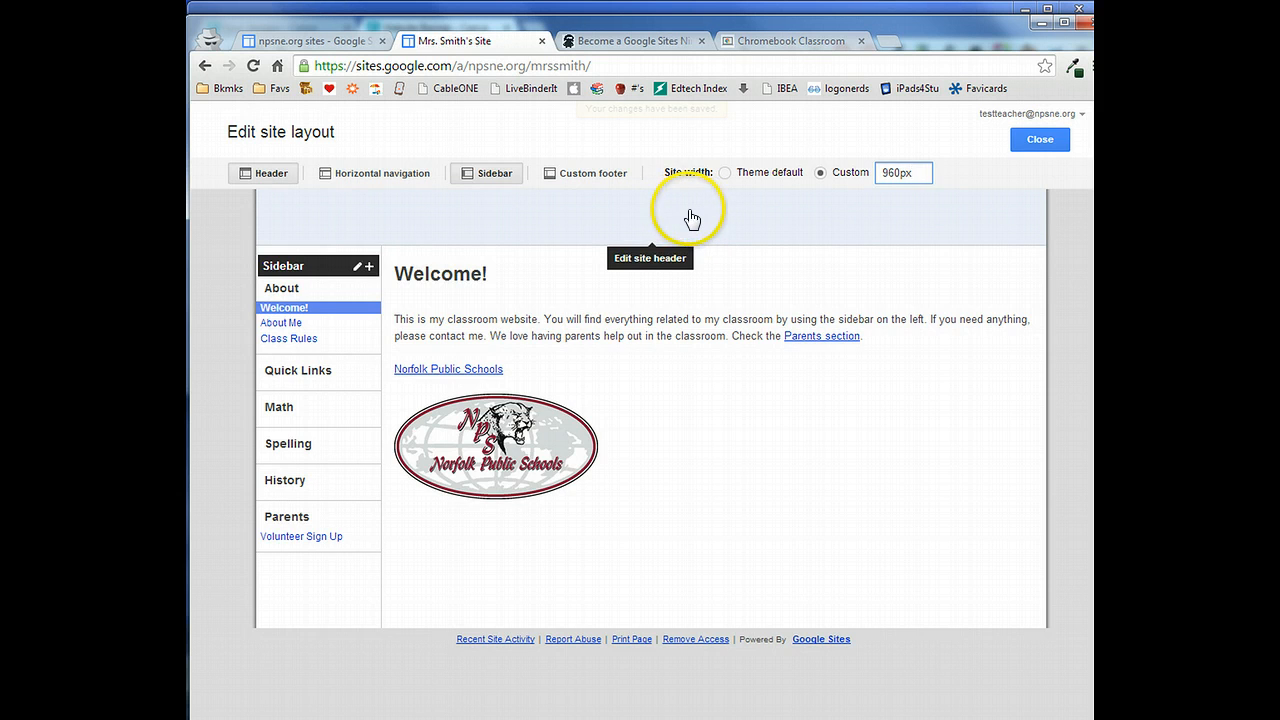
- Configure the site header to a fixed height of 250 pixels and confirm
left_click(690, 216)
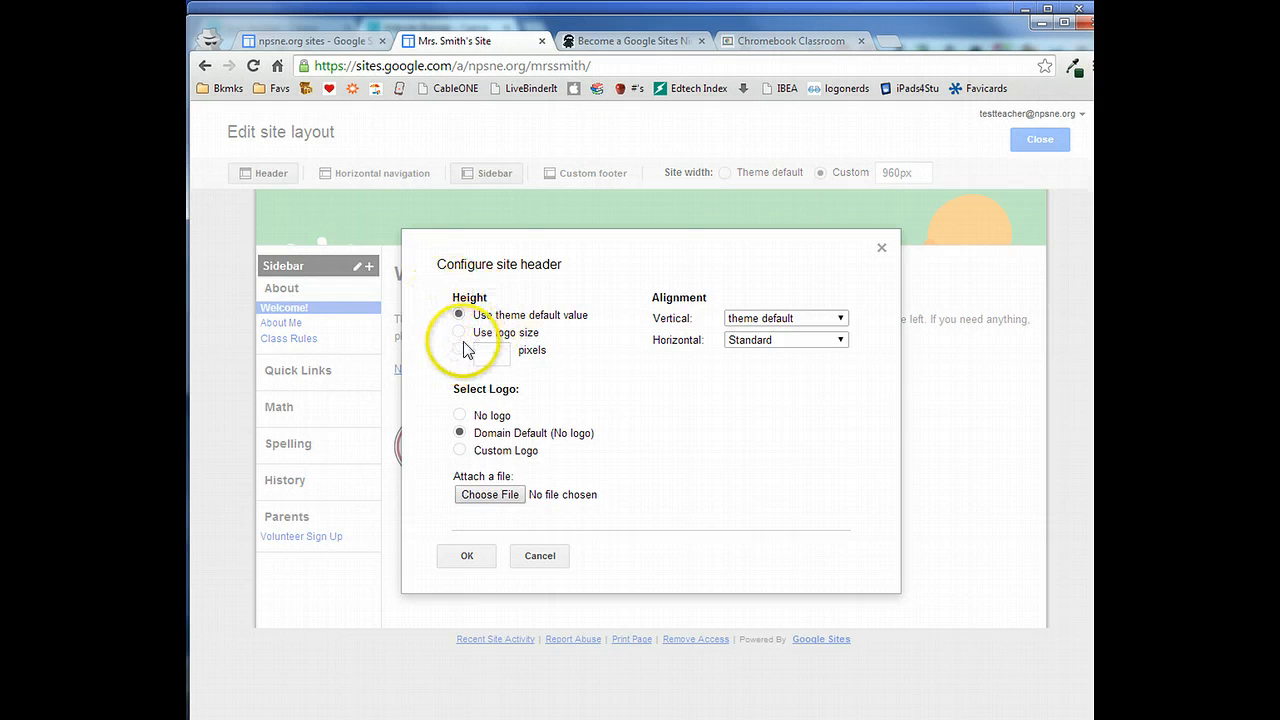
left_click(460, 348)
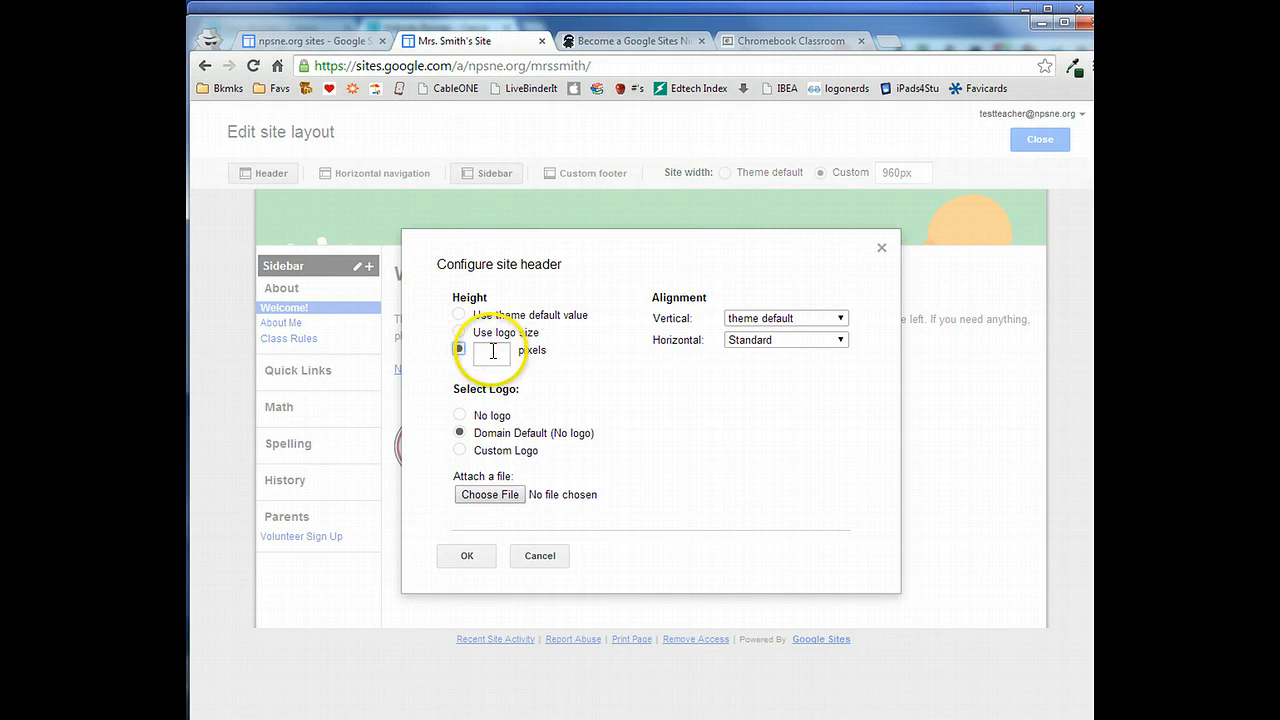
type("250")
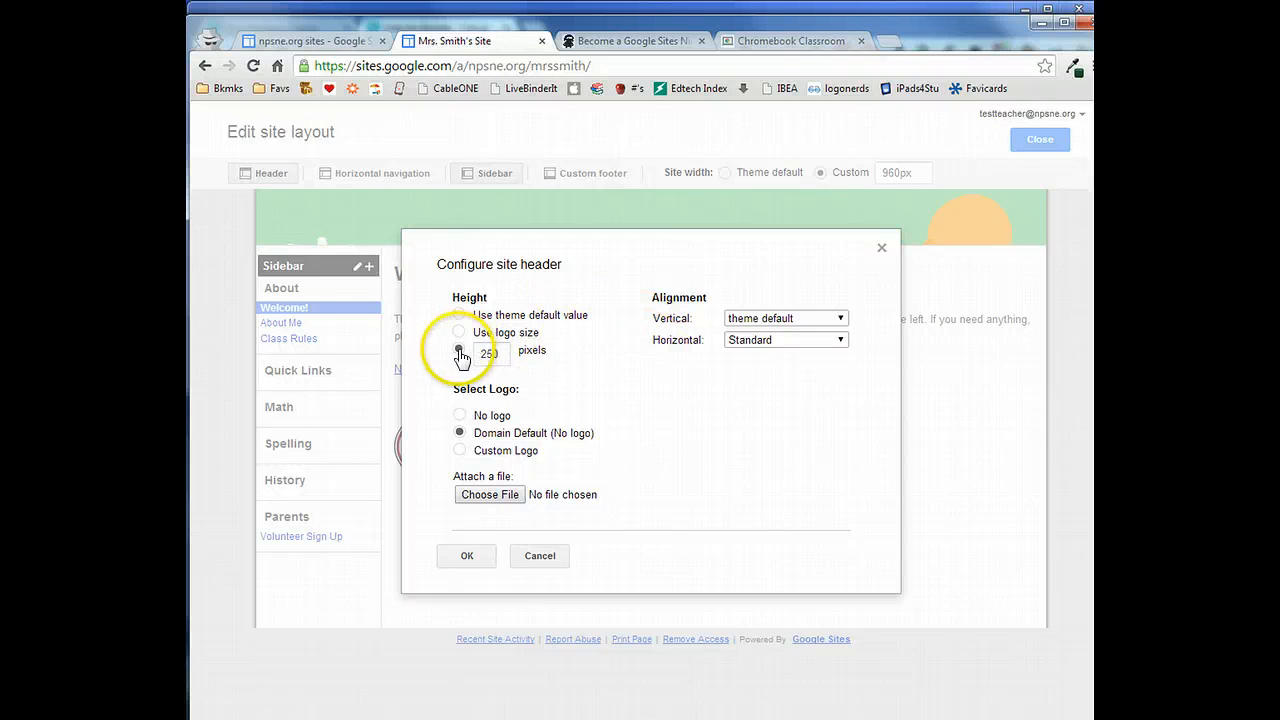
left_click(460, 352)
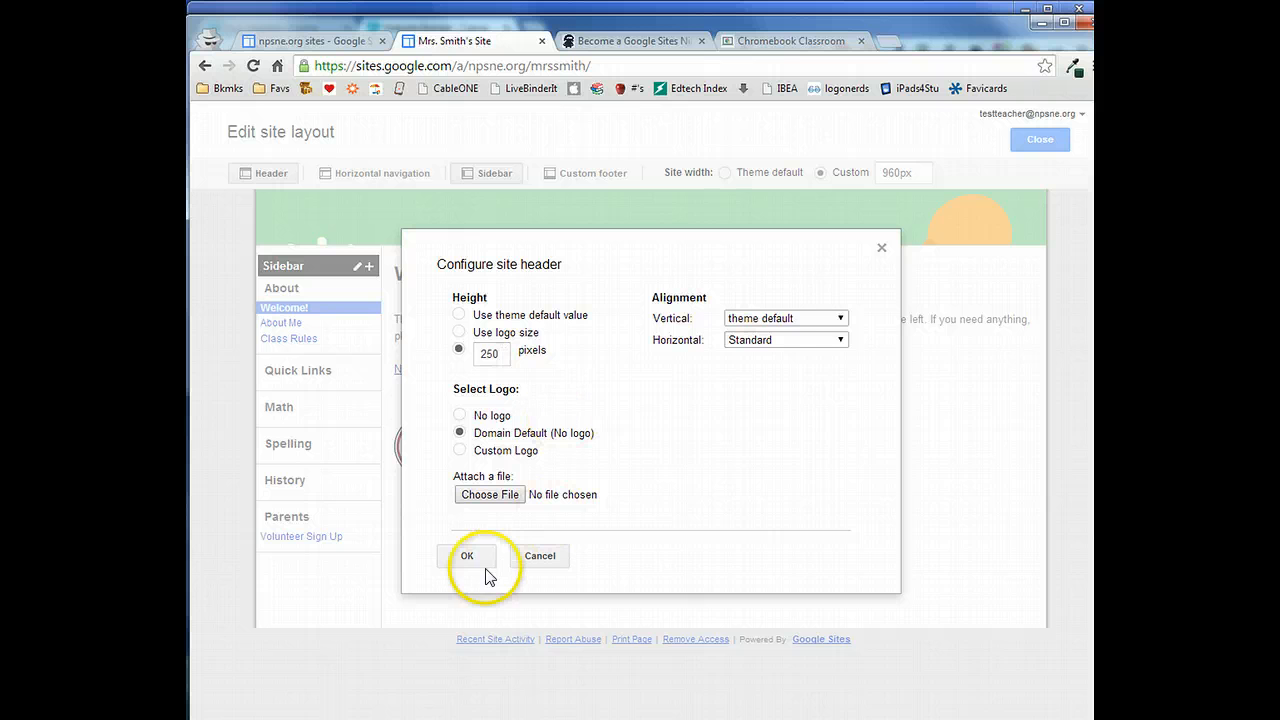
left_click(466, 556)
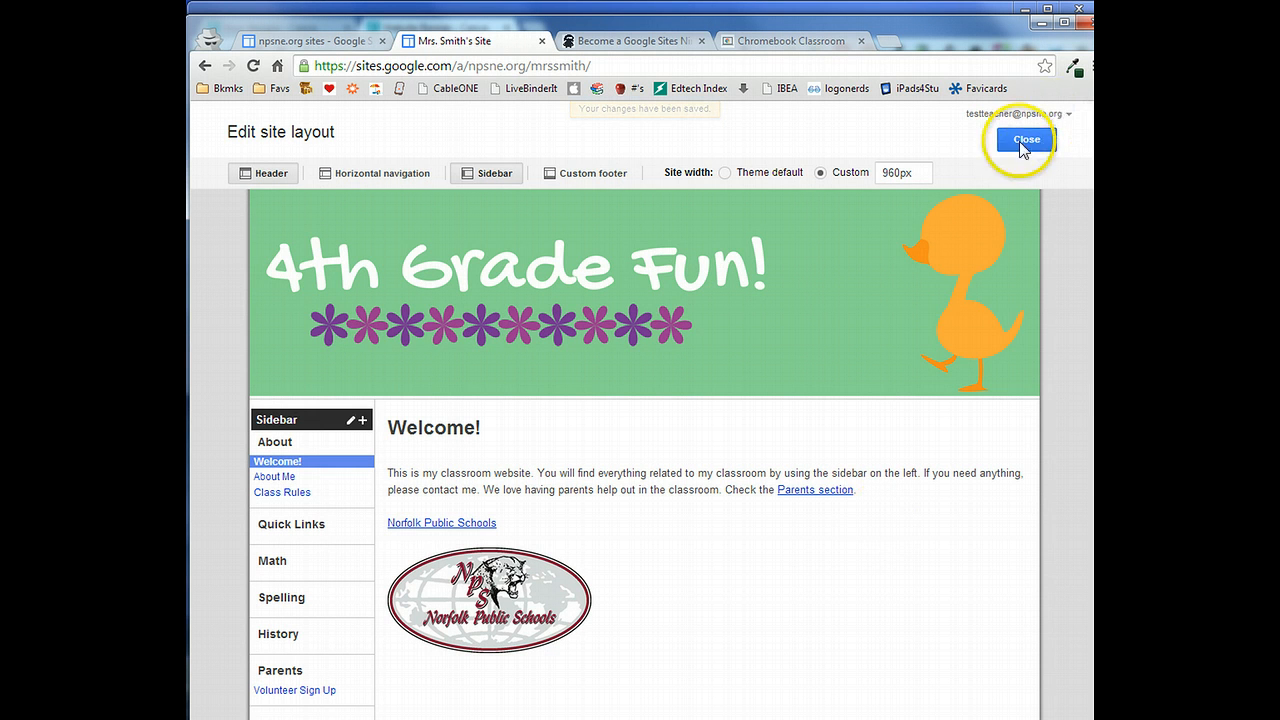
- Close the layout editor to view the site with the full banner
left_click(1024, 138)
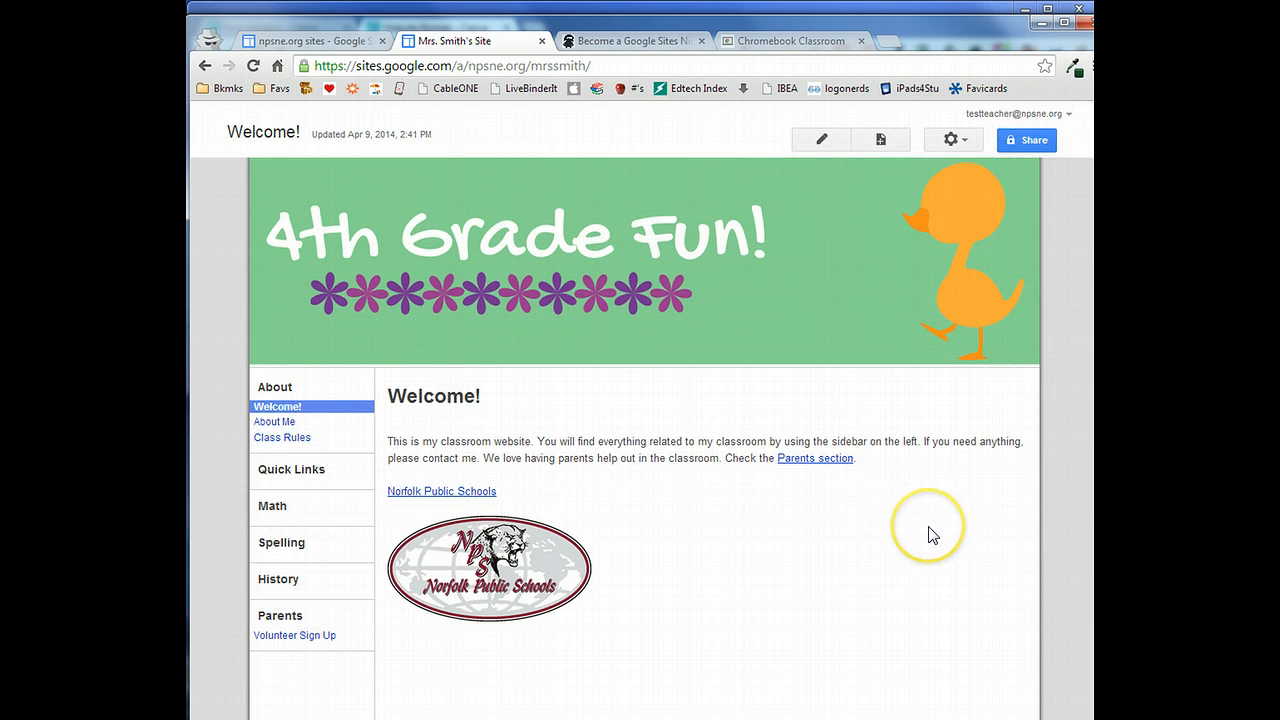